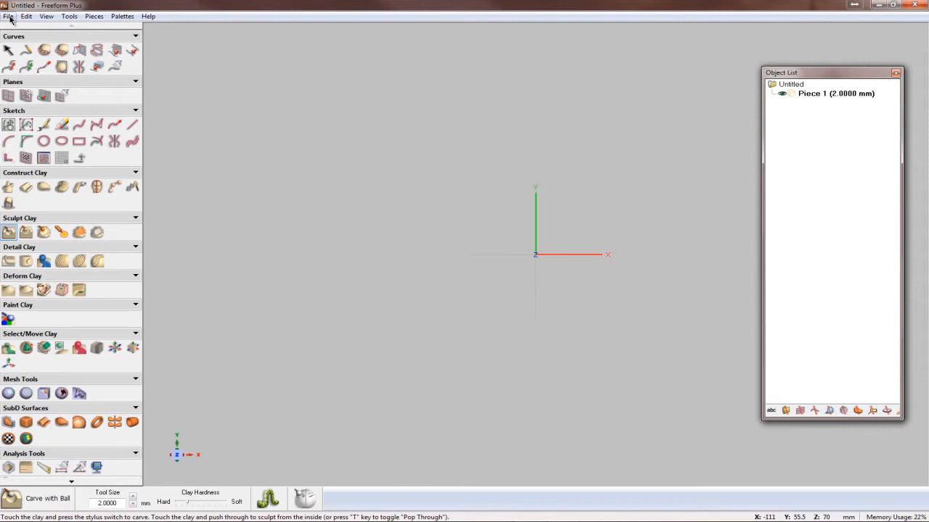
- Launch the Import from Sense command, bringing up the Sense scanning app
{"action": "left_click", "coordinate": [9, 16]}
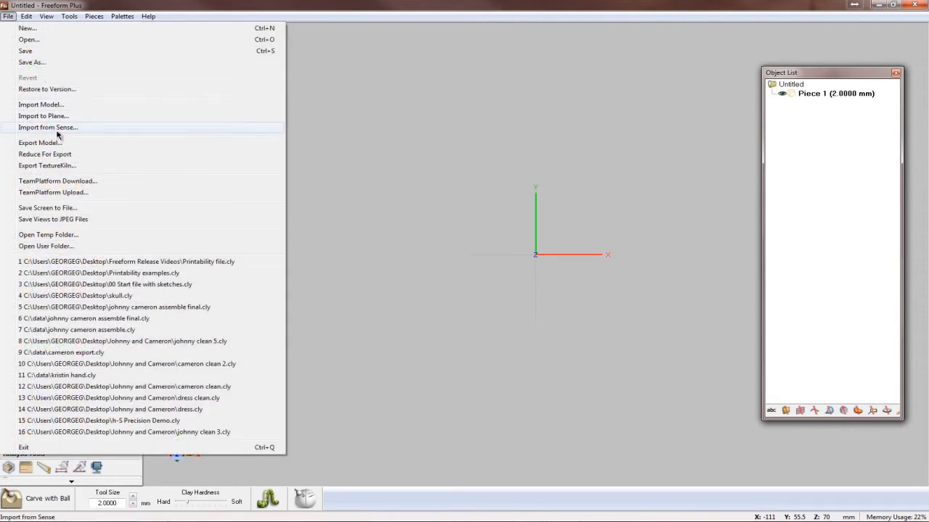
{"action": "left_click", "coordinate": [47, 128]}
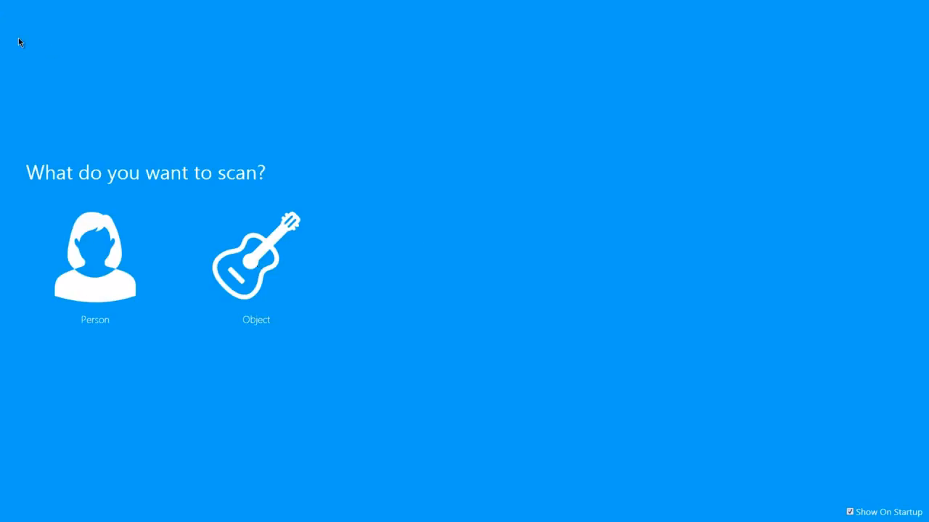
- Scan the bicycle seat in Sense as a medium-sized object
{"action": "left_click", "coordinate": [255, 258]}
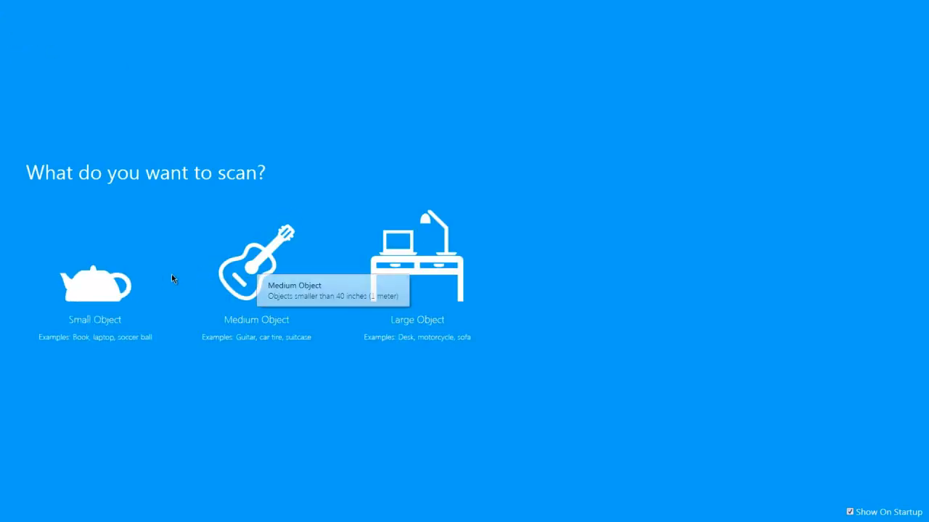
{"action": "left_click", "coordinate": [255, 261]}
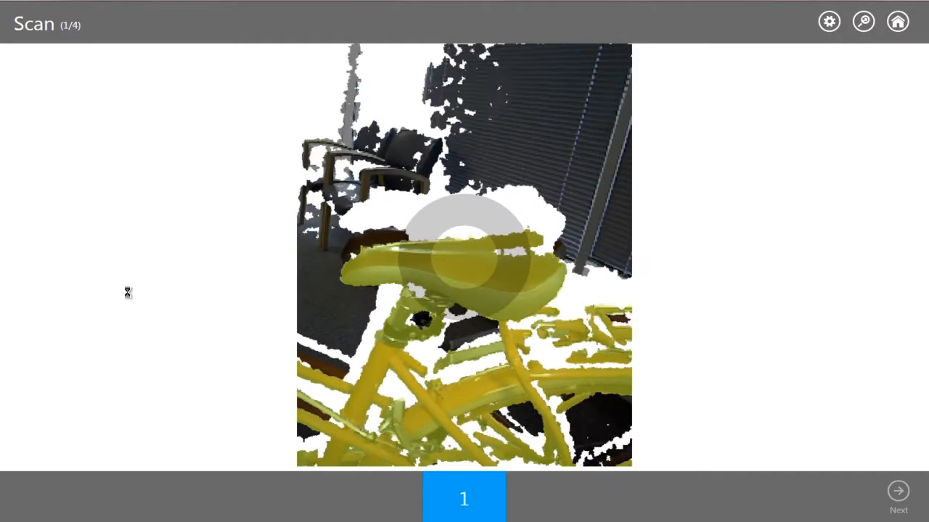
{"action": "left_click", "coordinate": [464, 499]}
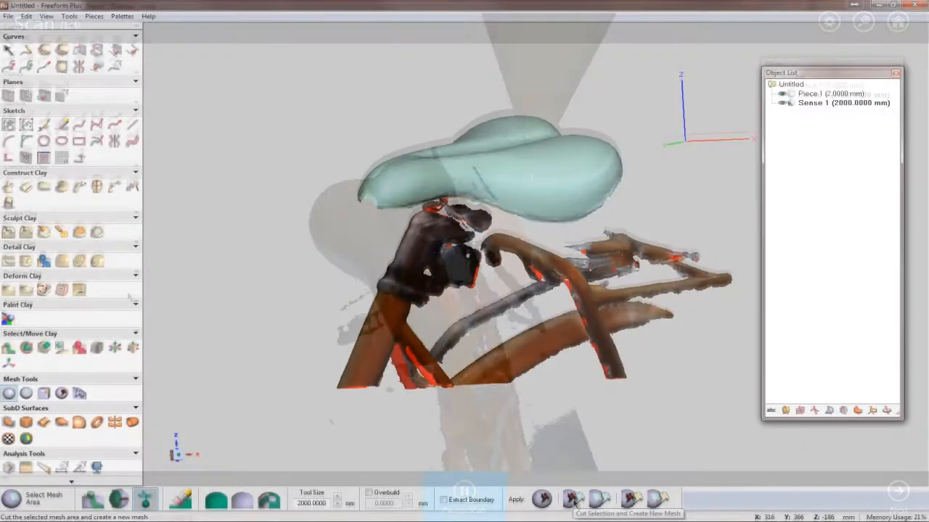
- Cut the seat into its own mesh and convert it to clay with hole filling
{"action": "left_click", "coordinate": [573, 500]}
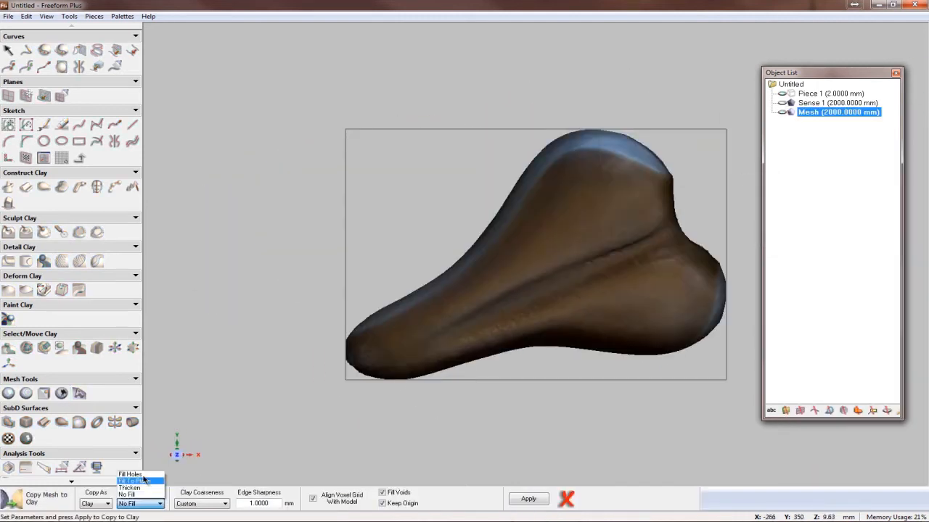
{"action": "left_click", "coordinate": [528, 499]}
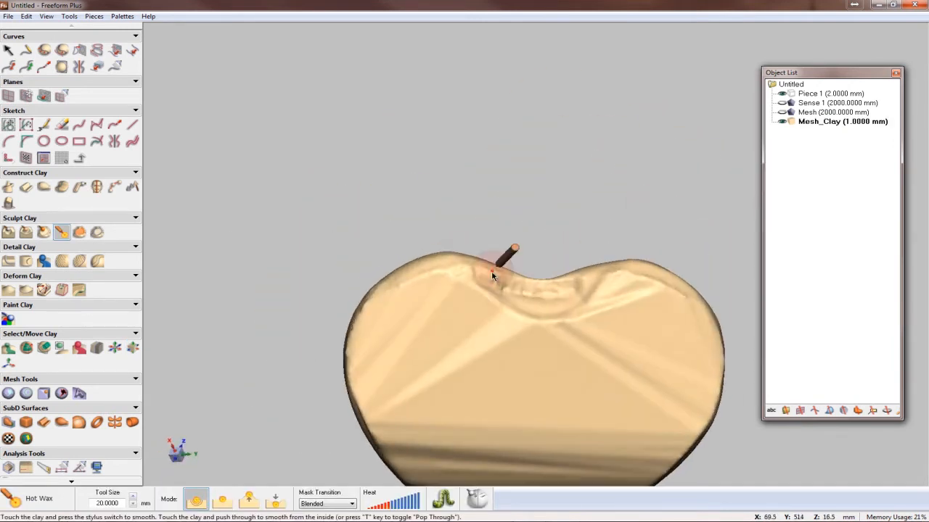
- Smooth the whole clay seat with Smooth Area and show its scanned paint colours
{"action": "left_click", "coordinate": [78, 232]}
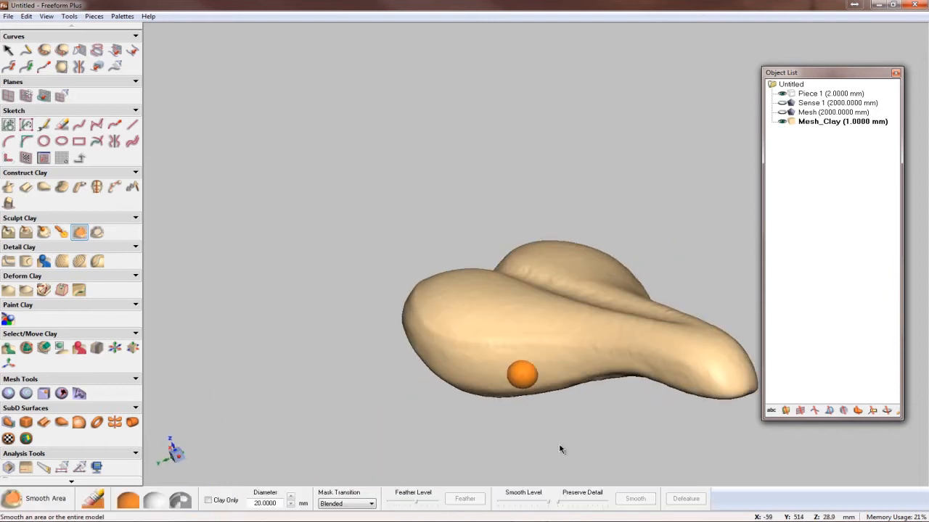
{"action": "left_click", "coordinate": [634, 499]}
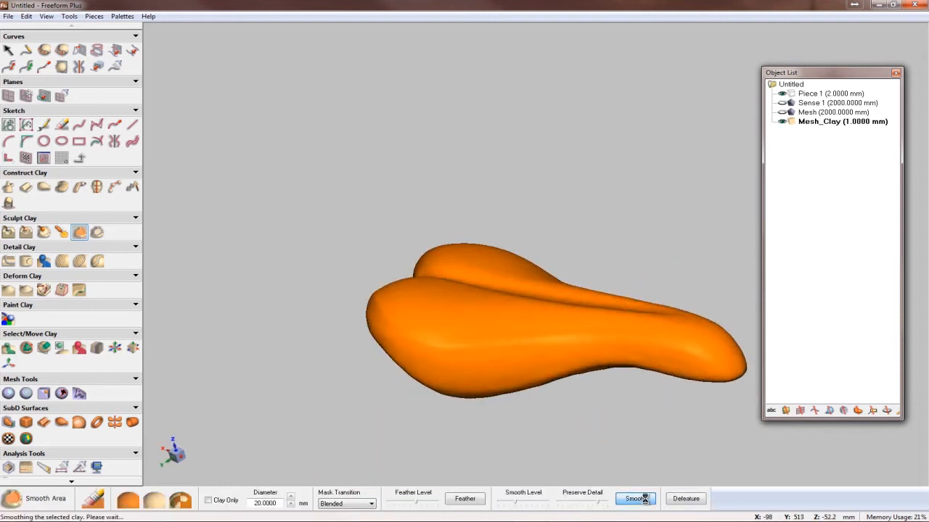
{"action": "left_click", "coordinate": [47, 16]}
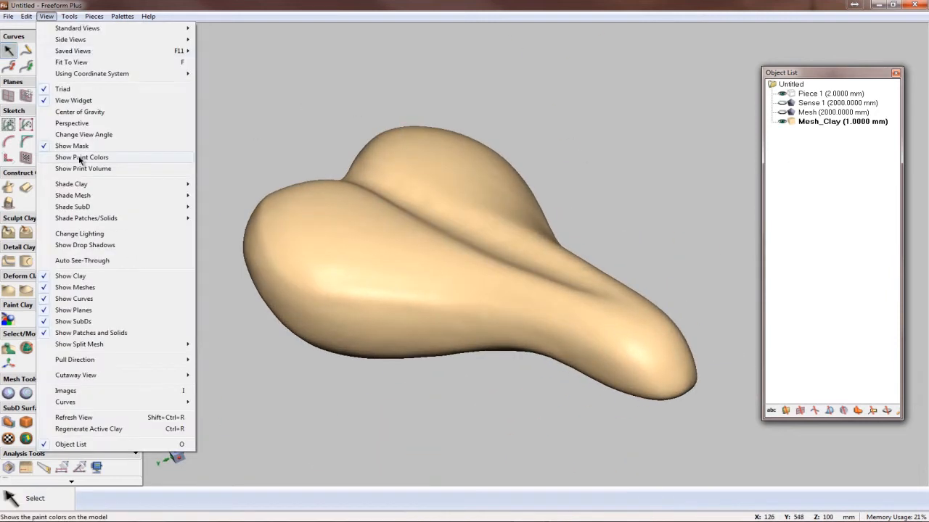
{"action": "left_click", "coordinate": [81, 157]}
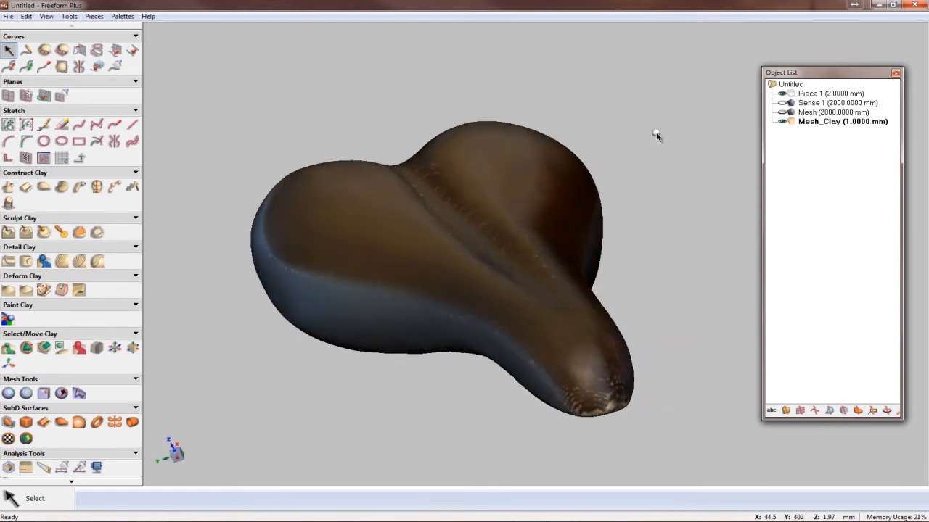